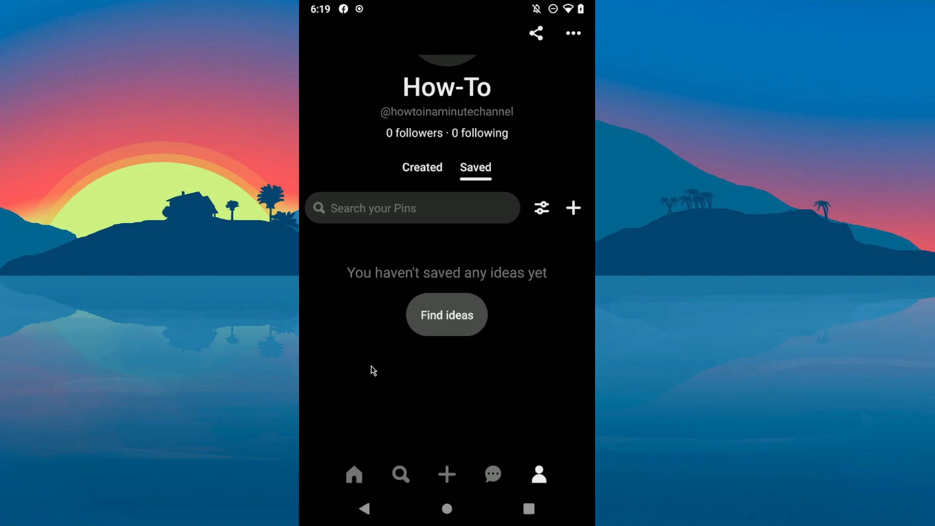
mouse_move(448, 480)
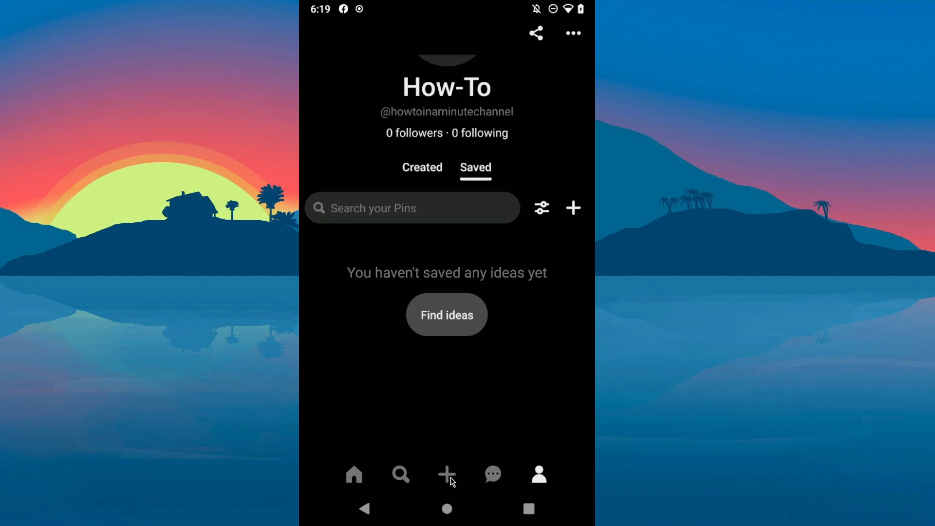
Choose Idea Pin from the Create sheet to open the video recording screen.
click(446, 474)
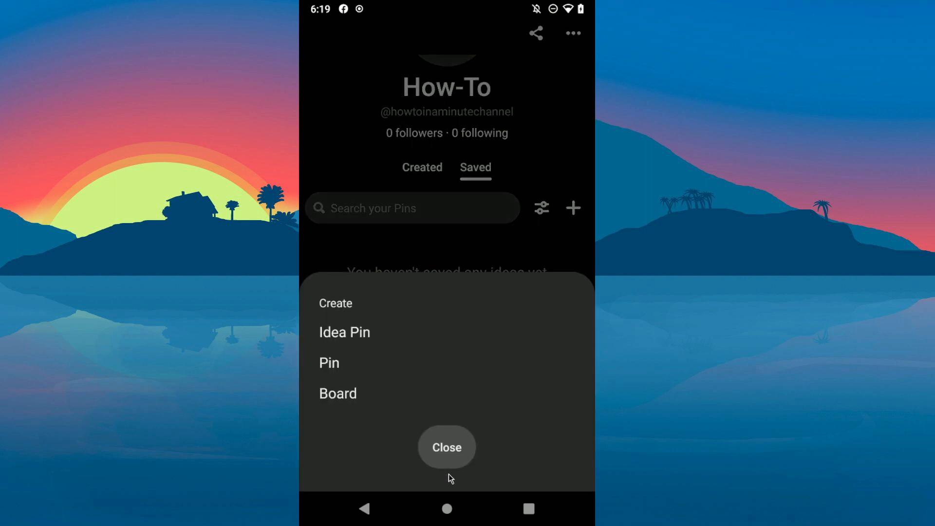
click(345, 332)
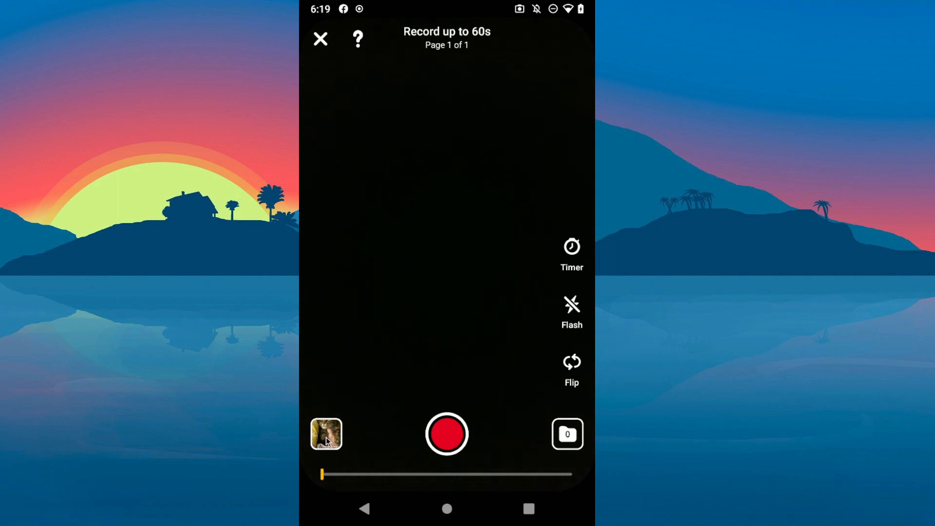
Select the 0:13 cat video from the phone's gallery for the Idea Pin.
click(326, 434)
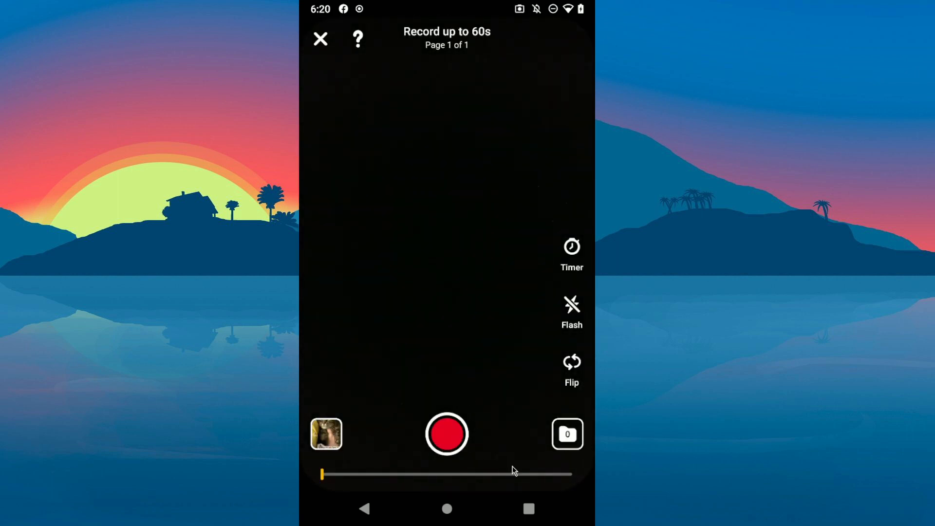
mouse_move(409, 268)
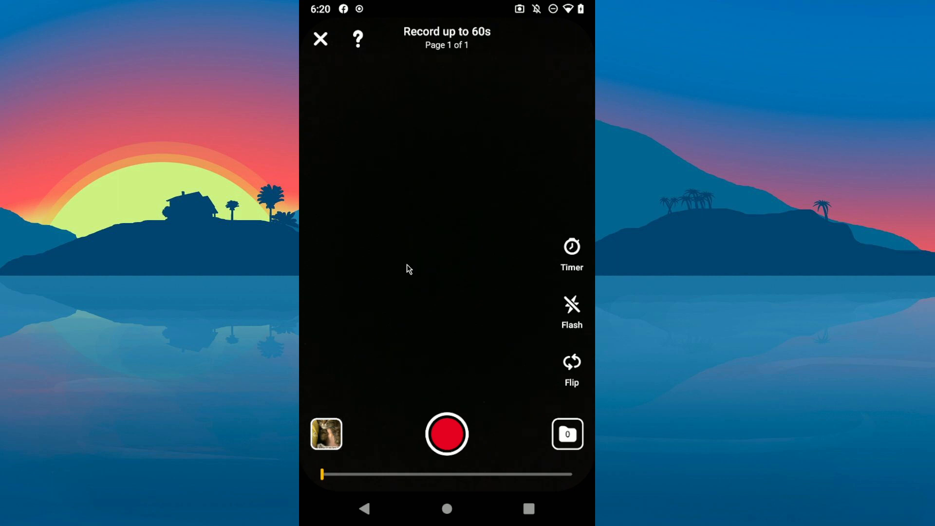
click(326, 434)
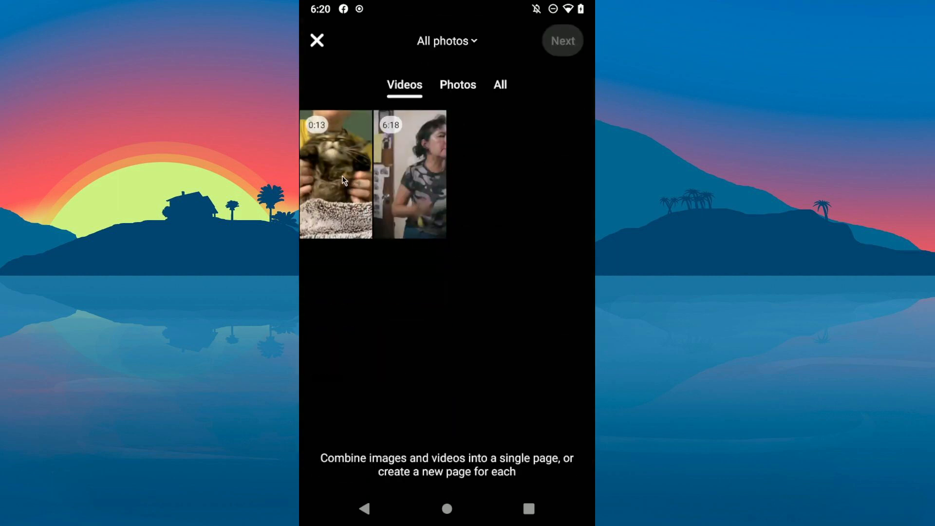
click(335, 175)
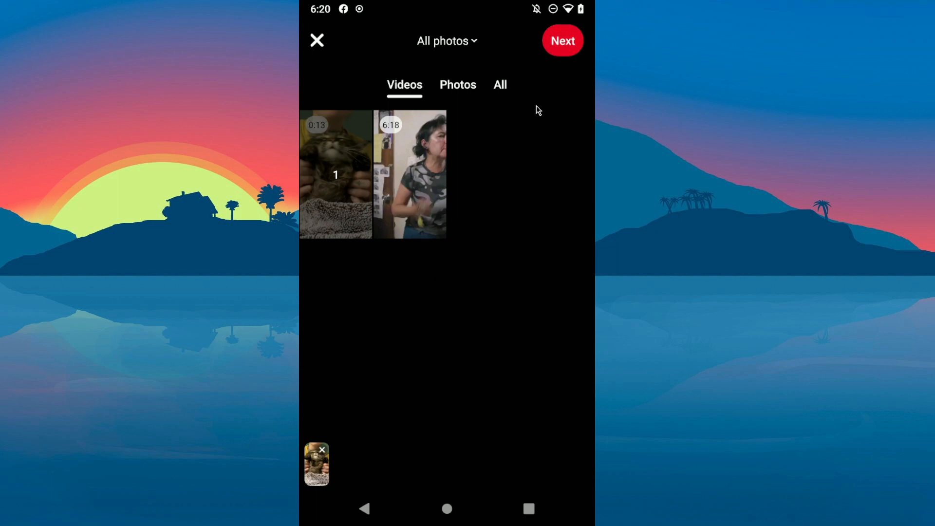
Confirm the cat video and finish its page, giving a single 13-second page.
click(561, 40)
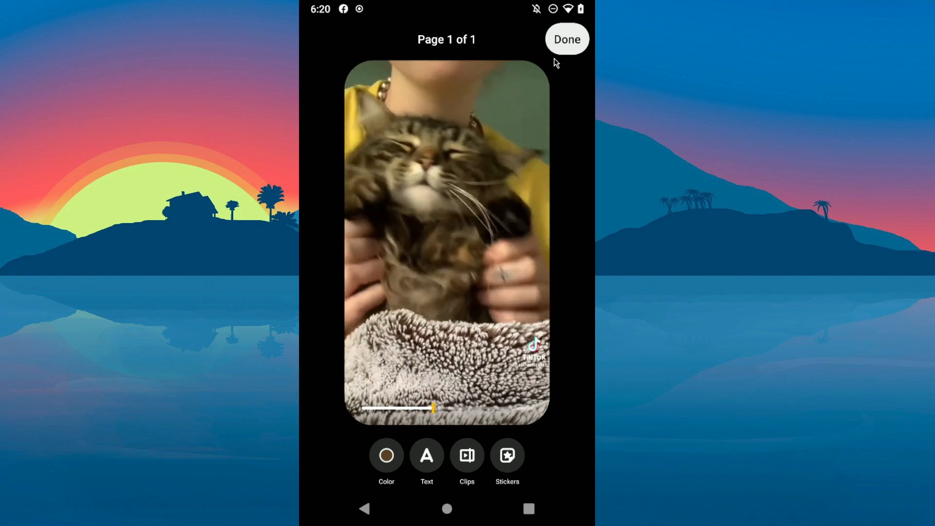
click(566, 39)
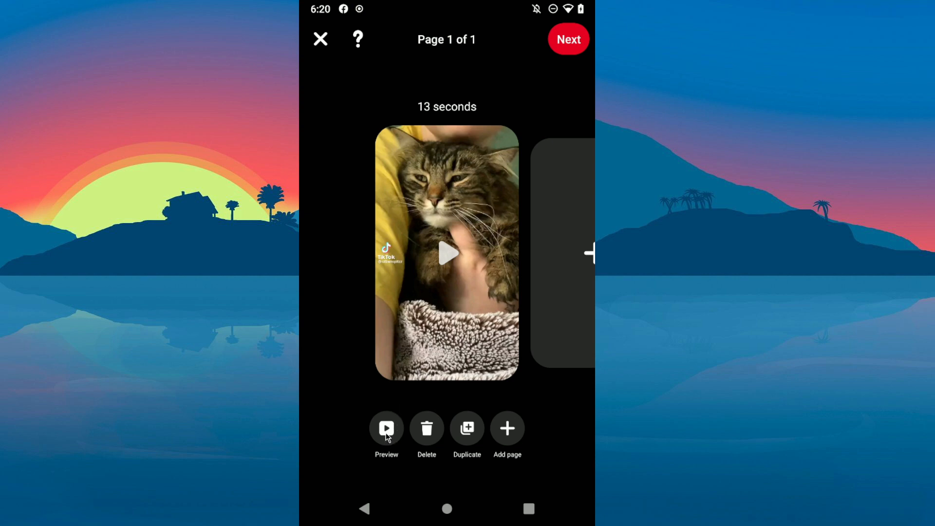
mouse_move(483, 444)
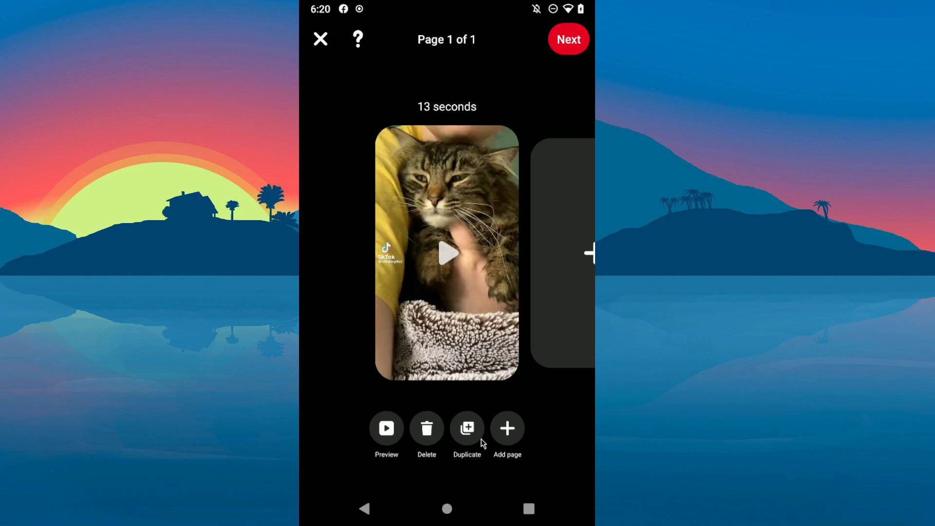
mouse_move(516, 156)
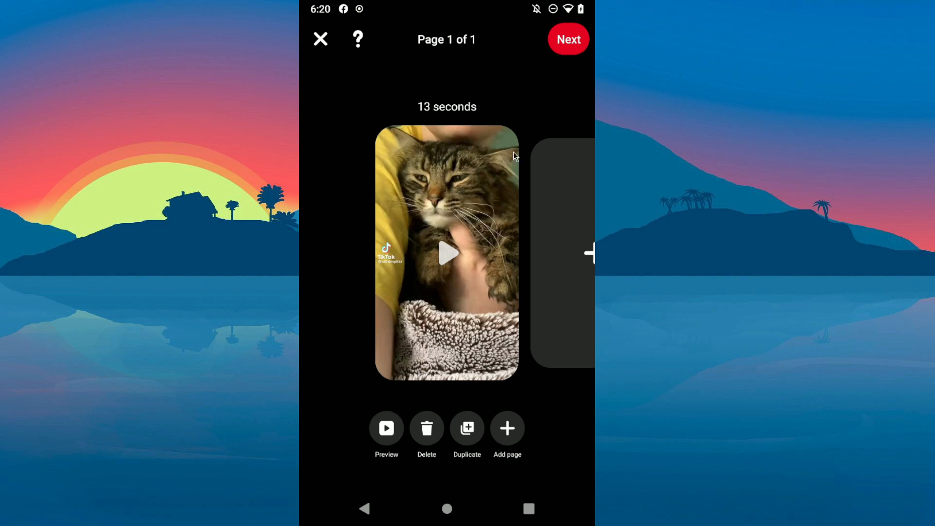
Title the Idea Pin 'fdrf' and open its Advanced Settings.
click(567, 39)
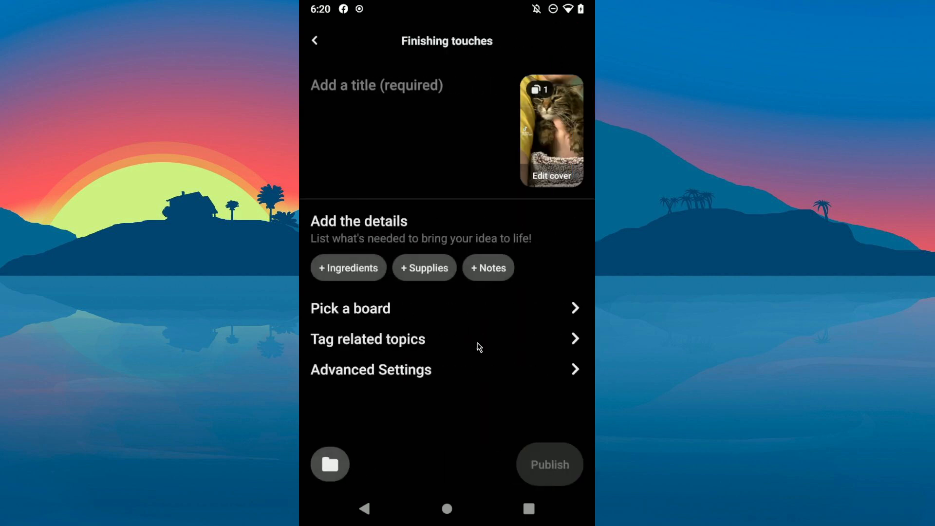
click(377, 85)
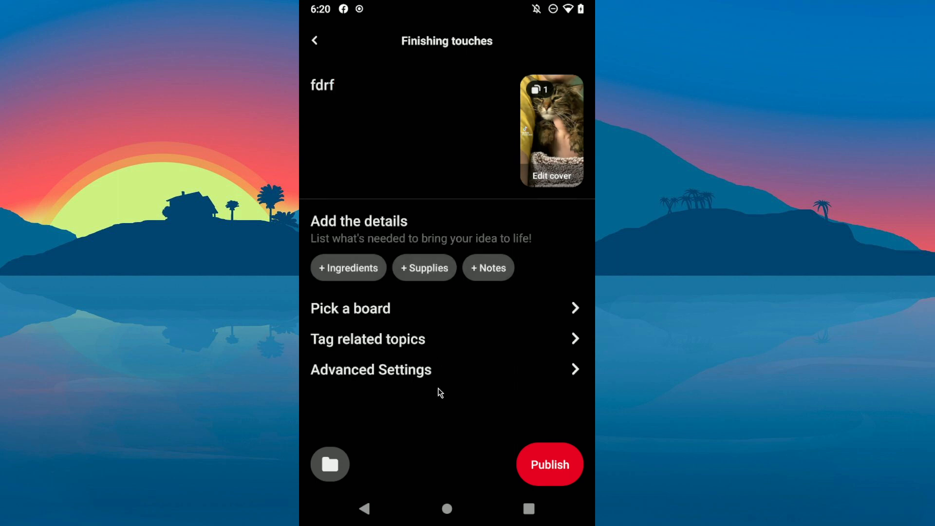
click(371, 369)
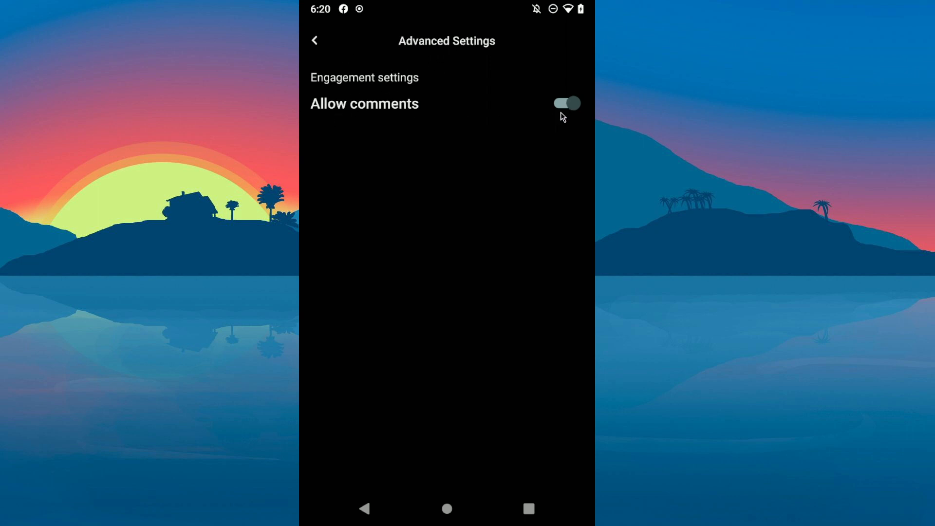
Toggle Allow comments off and back on, then return to the pin details.
click(565, 103)
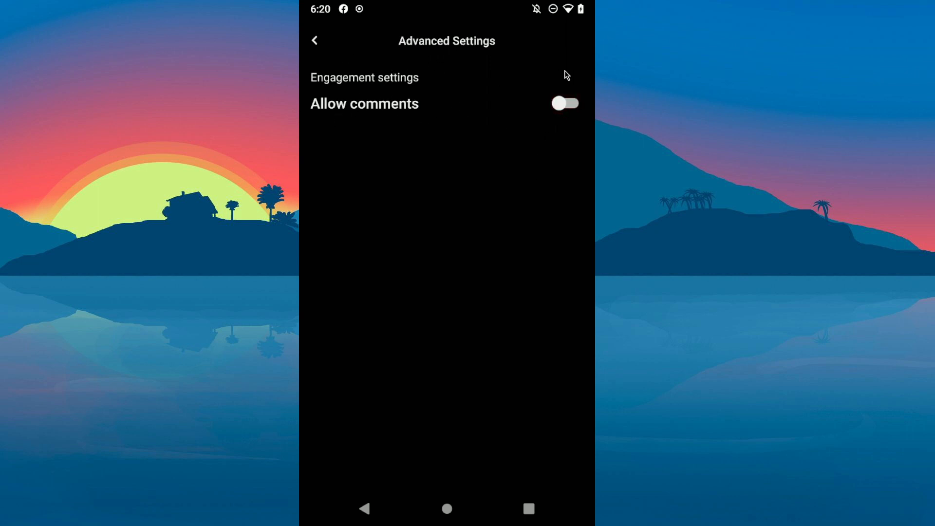
click(564, 103)
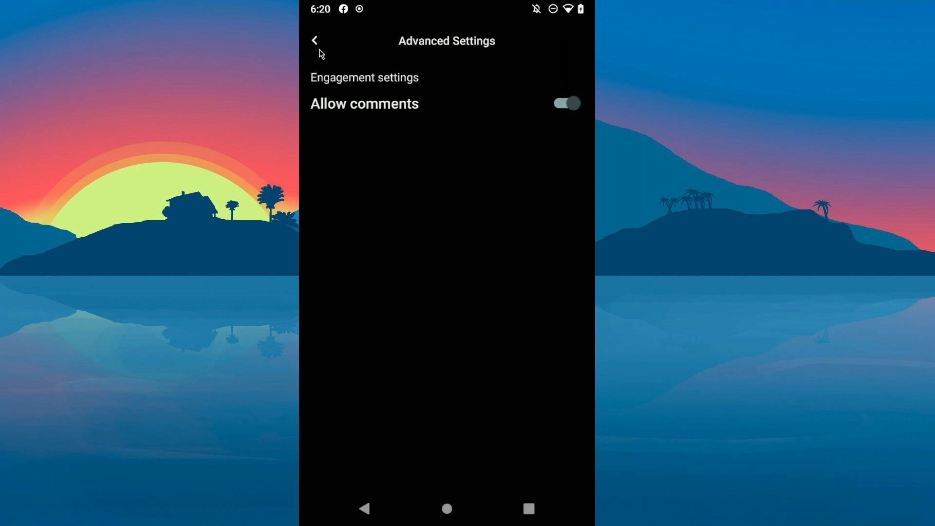
click(314, 41)
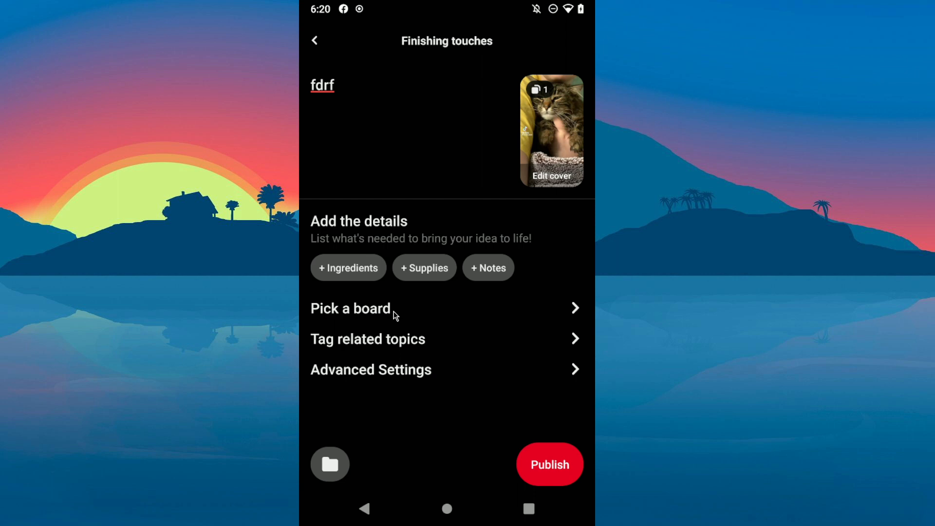
mouse_move(513, 259)
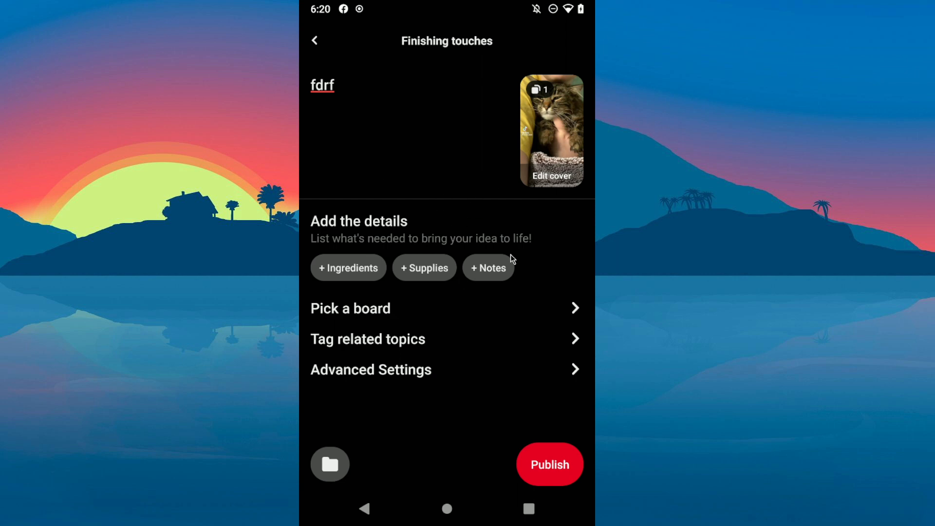
Publish the 'fdrf' Idea Pin and dismiss the 'Your Idea Pin is live!' sheet.
click(549, 465)
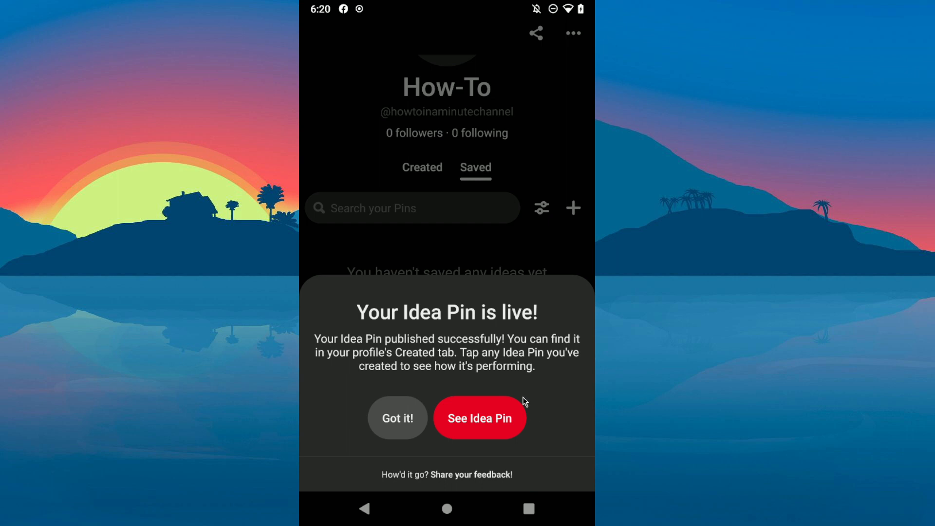
click(396, 418)
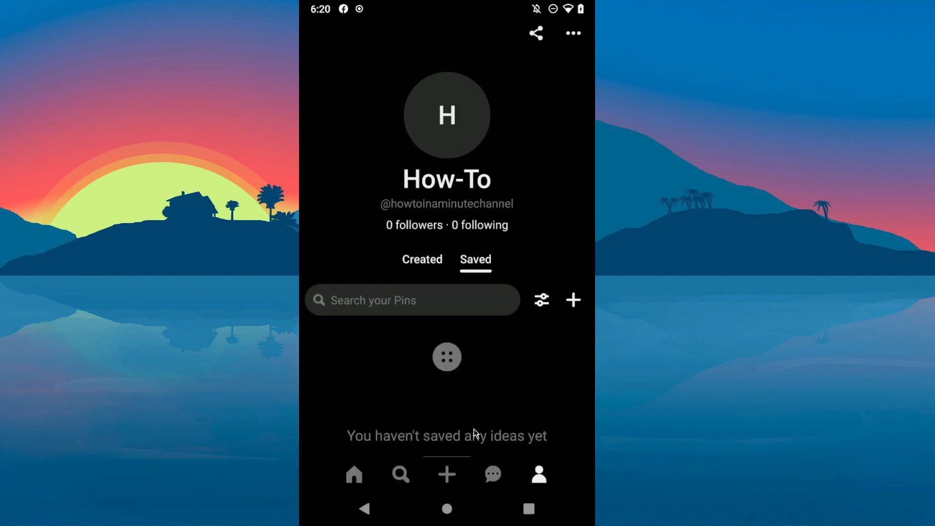